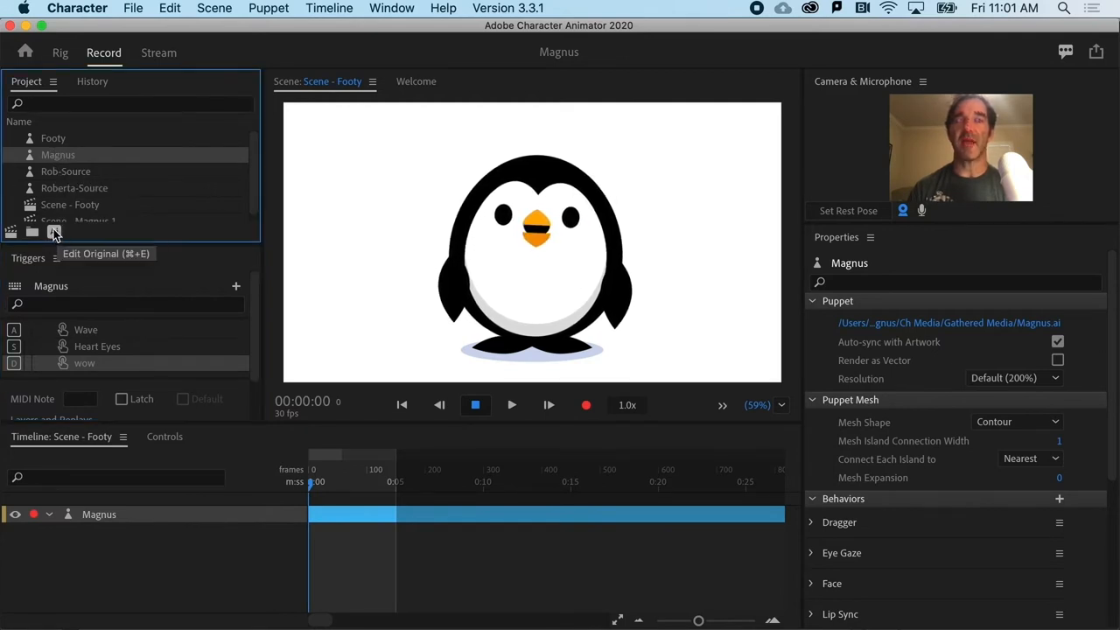
Open the Magnus puppet's source artwork in Illustrator via Edit Original
click(54, 231)
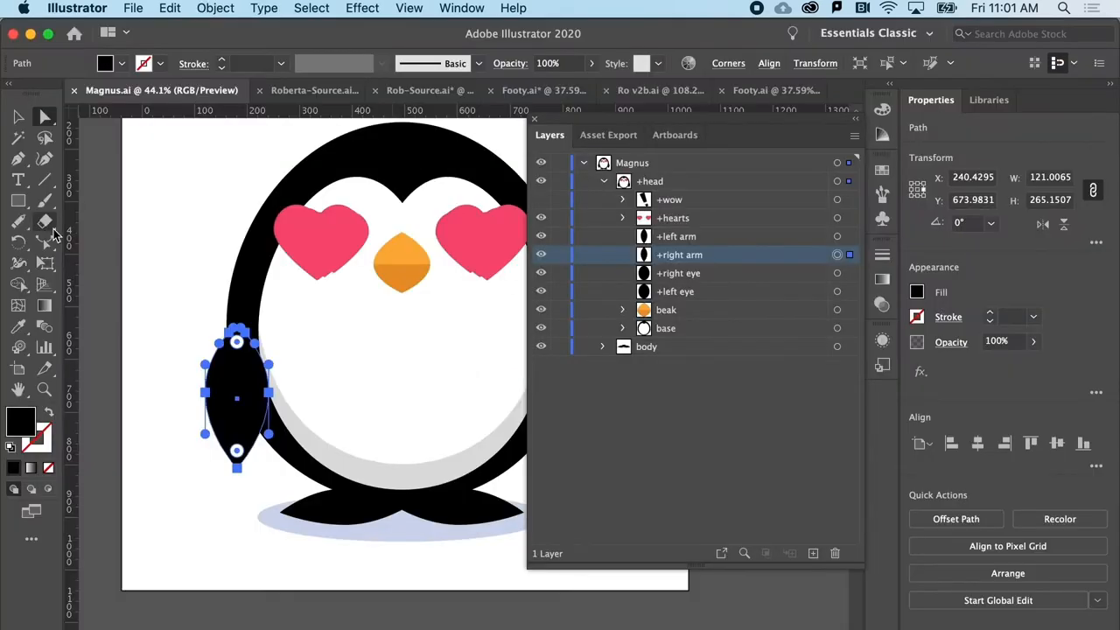
mouse_move(217, 297)
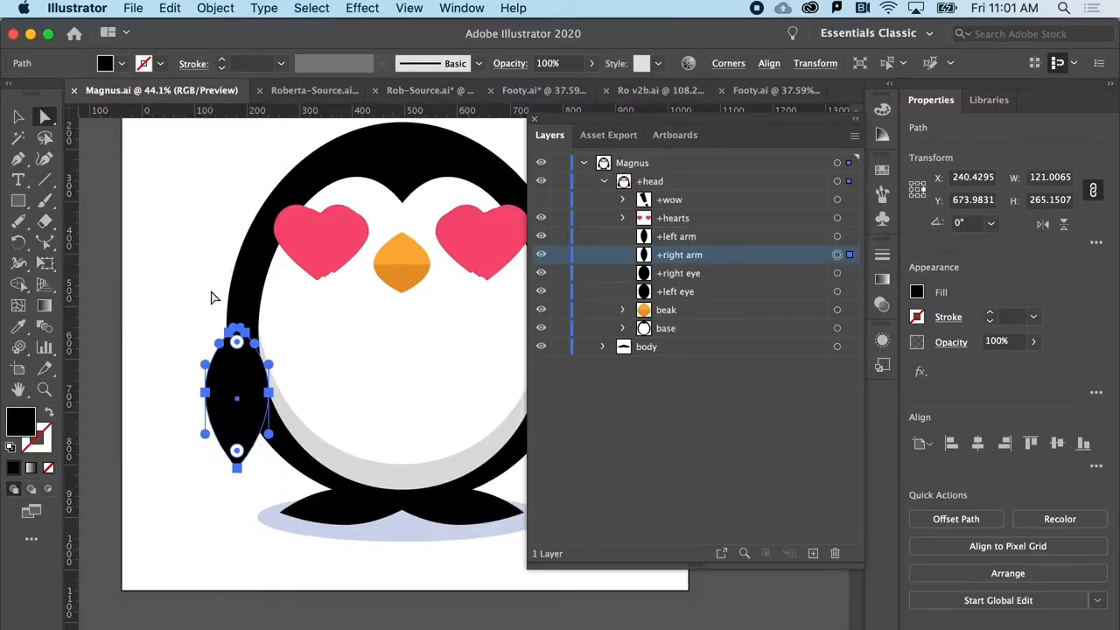
Select the penguin's right arm shape to duplicate its layer
click(219, 438)
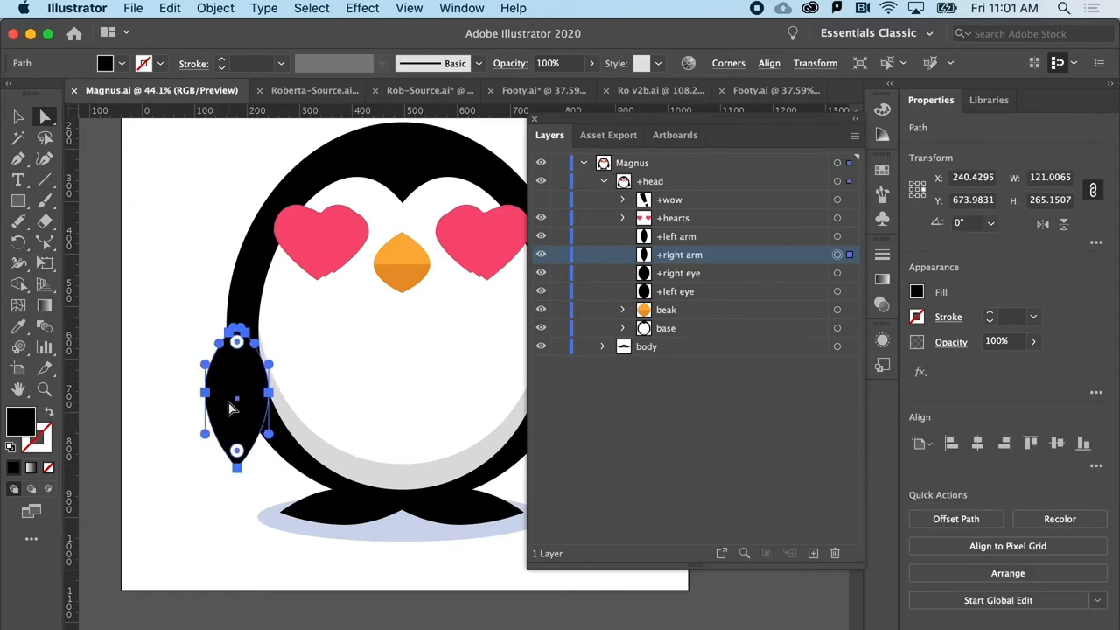
mouse_move(236, 385)
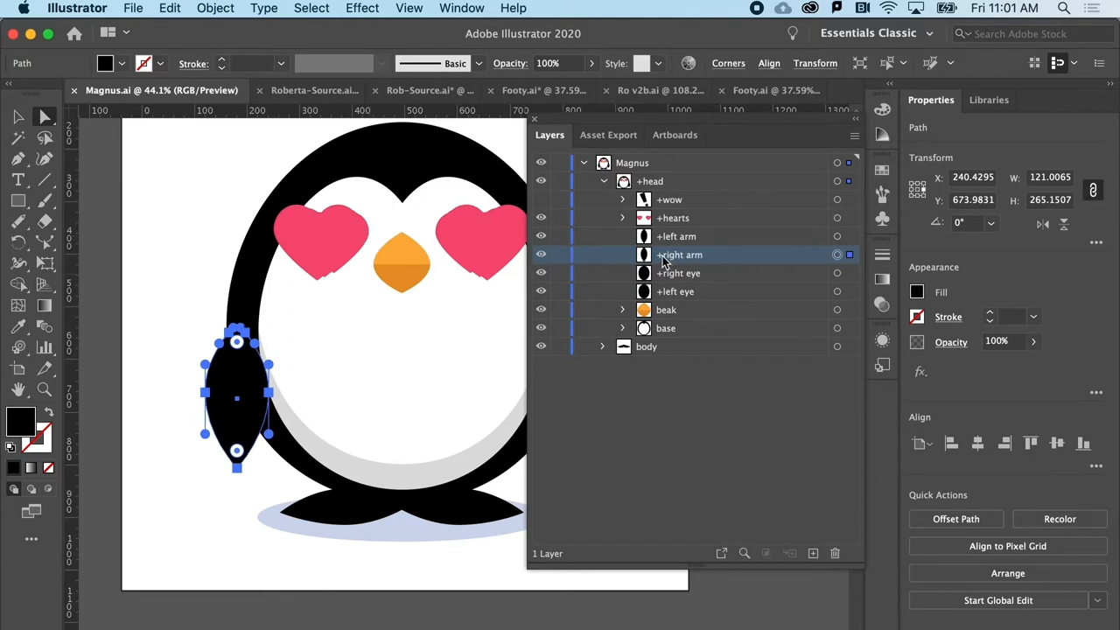
mouse_move(679, 263)
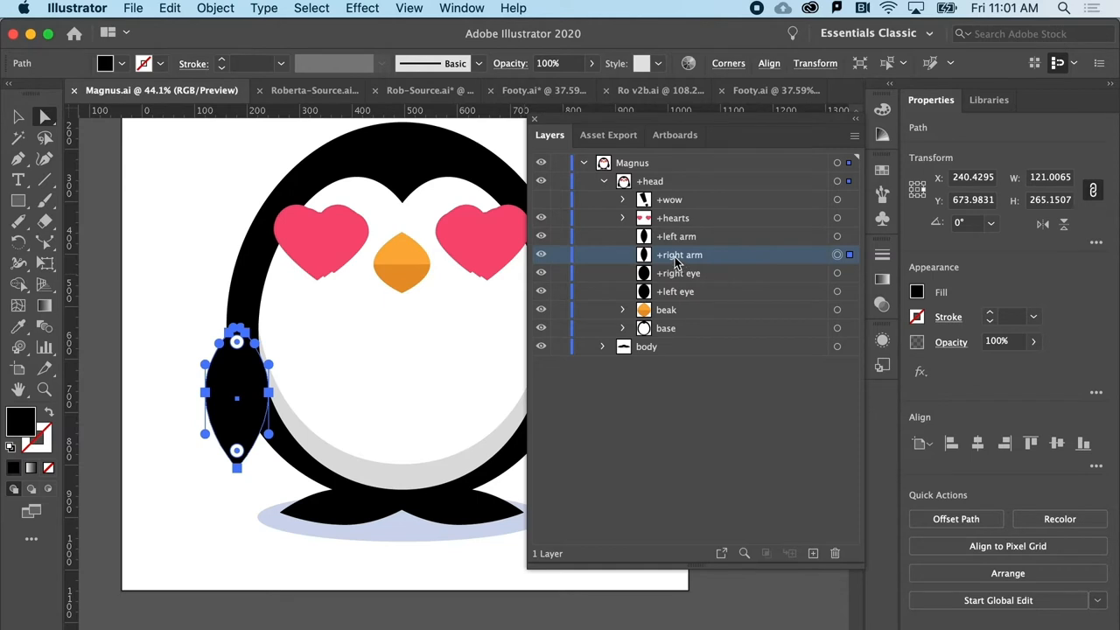
mouse_move(682, 259)
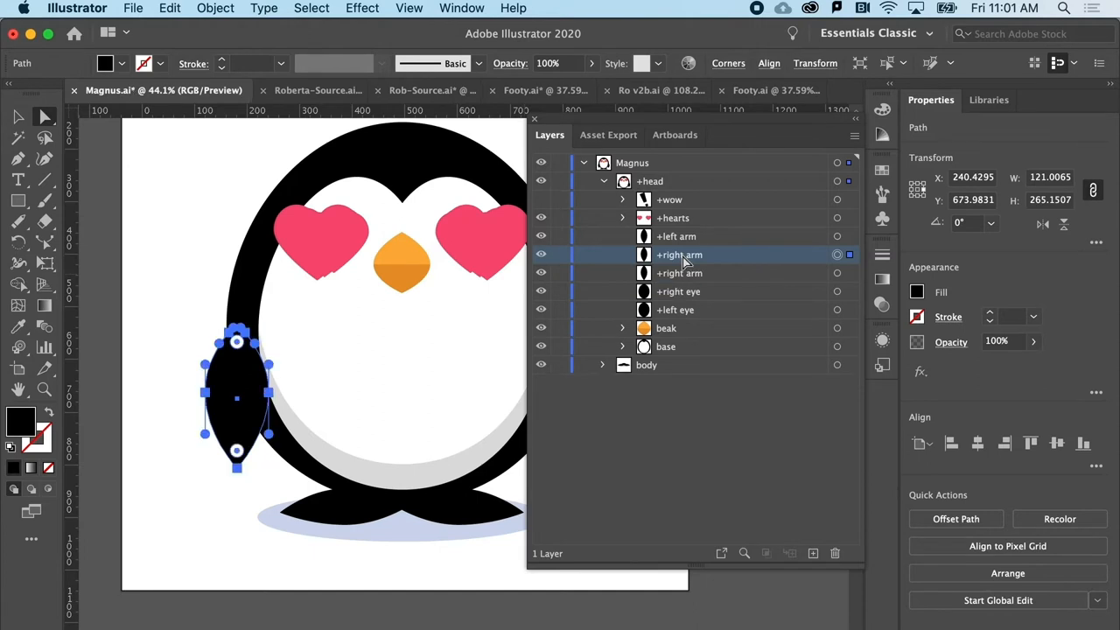
mouse_move(598, 277)
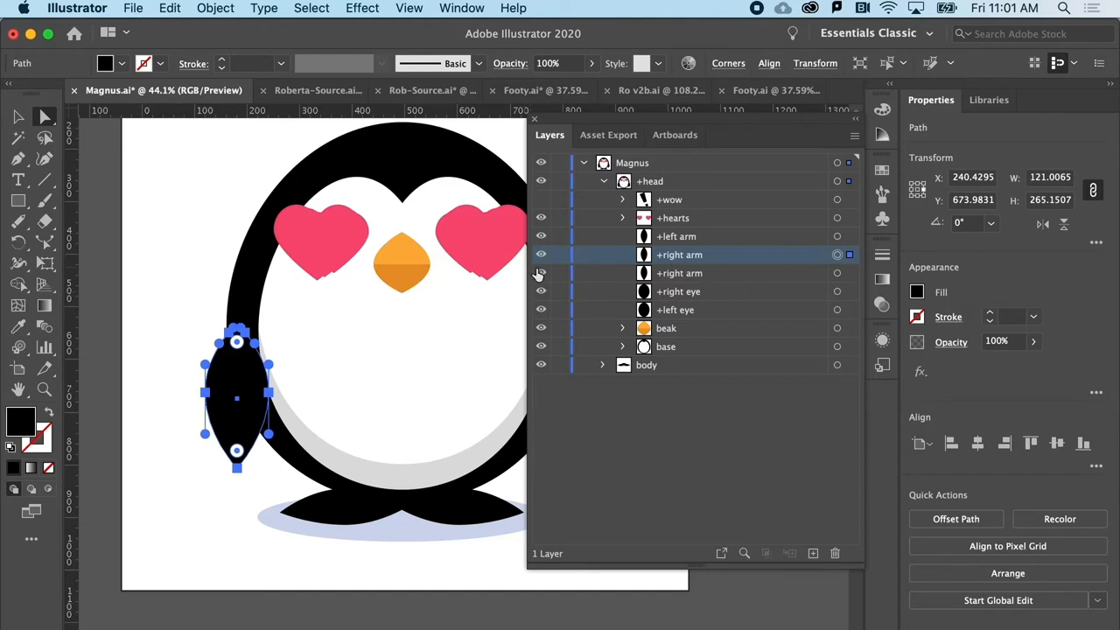
mouse_move(700, 268)
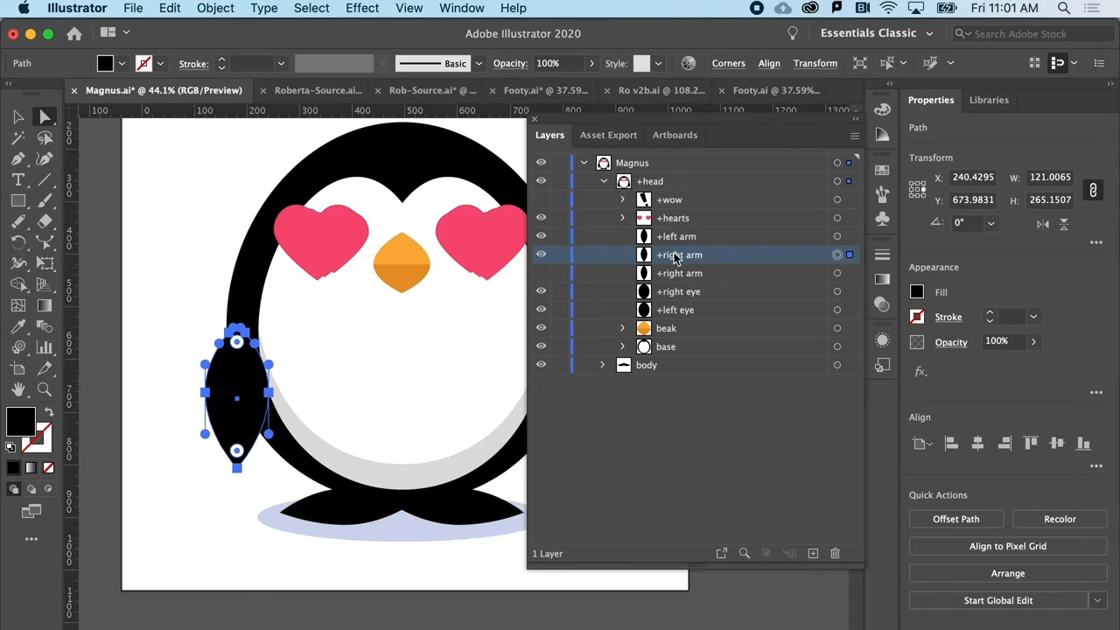
mouse_move(679, 259)
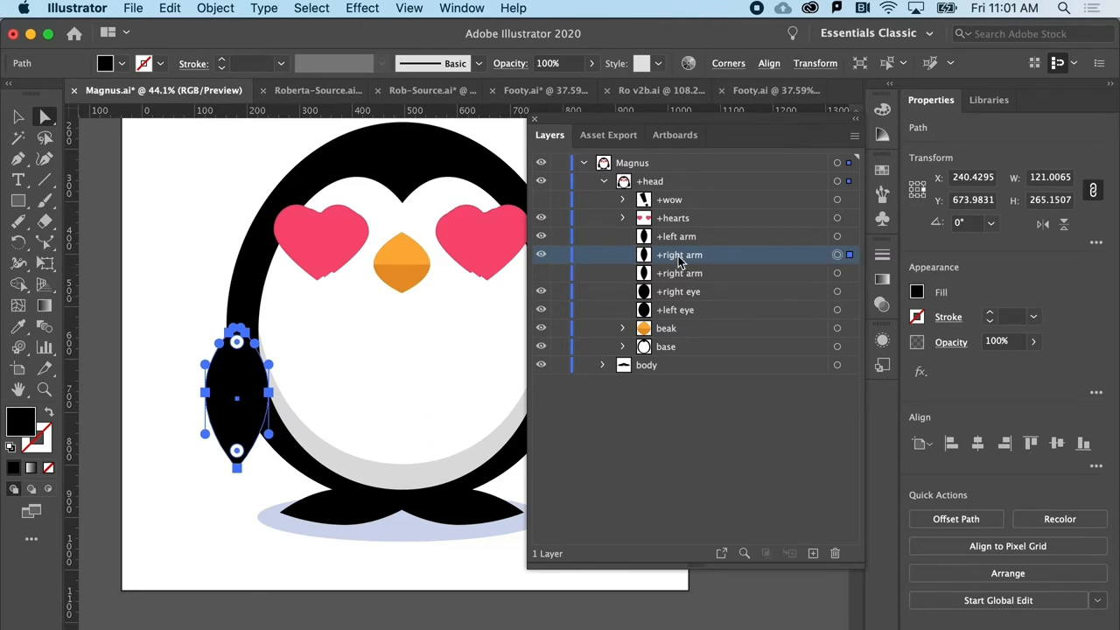
Rename the duplicated right arm layer to '+on hip'
double_click(679, 254)
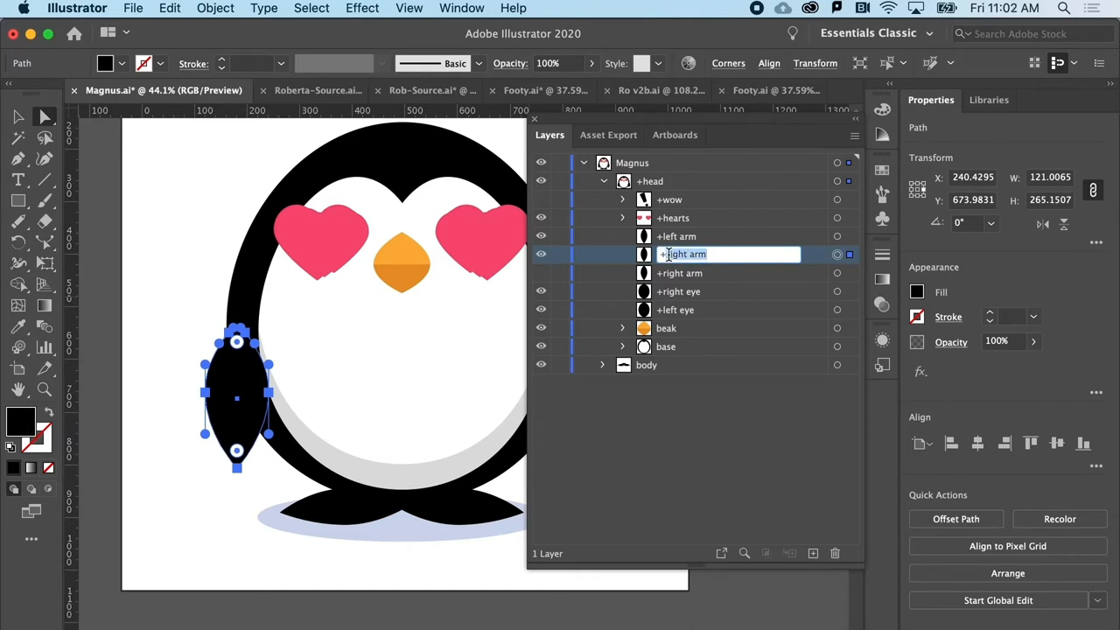
text(hip)
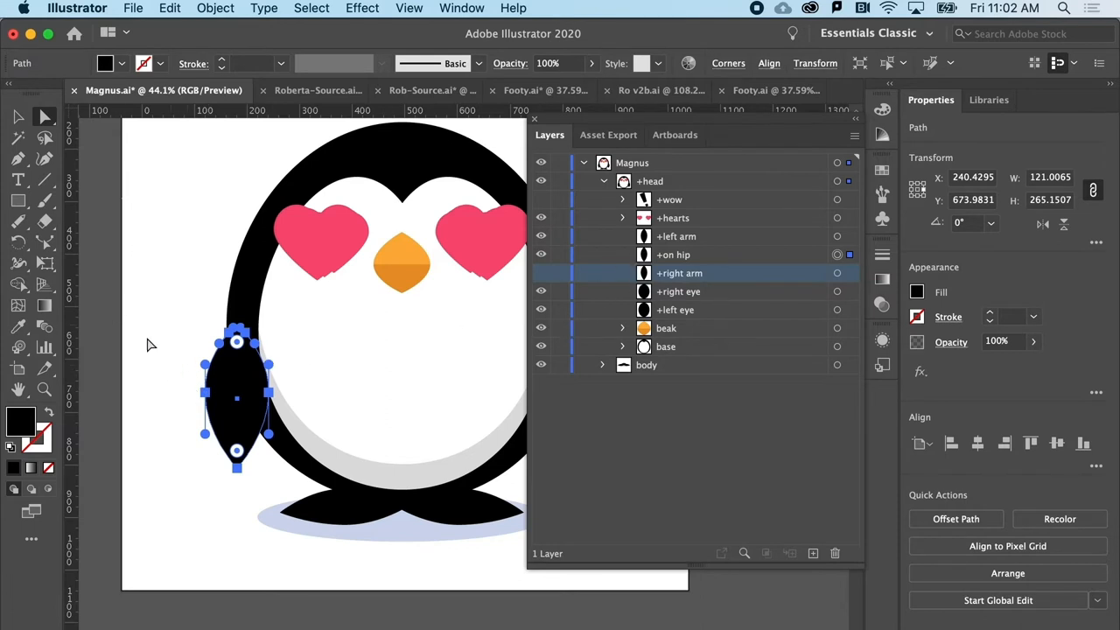
mouse_move(259, 270)
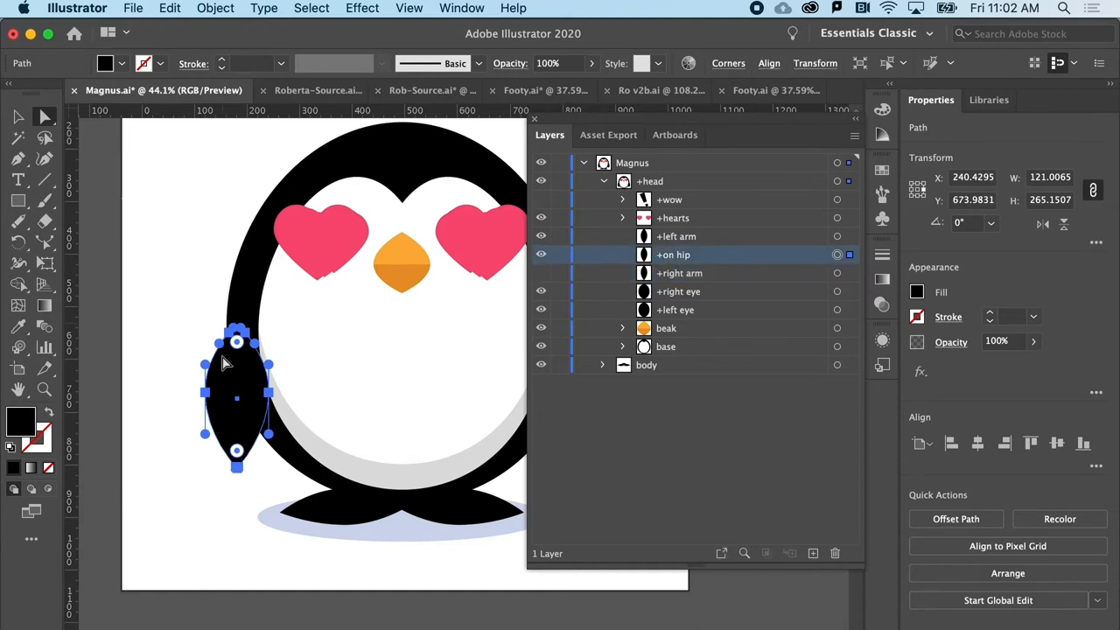
mouse_move(231, 434)
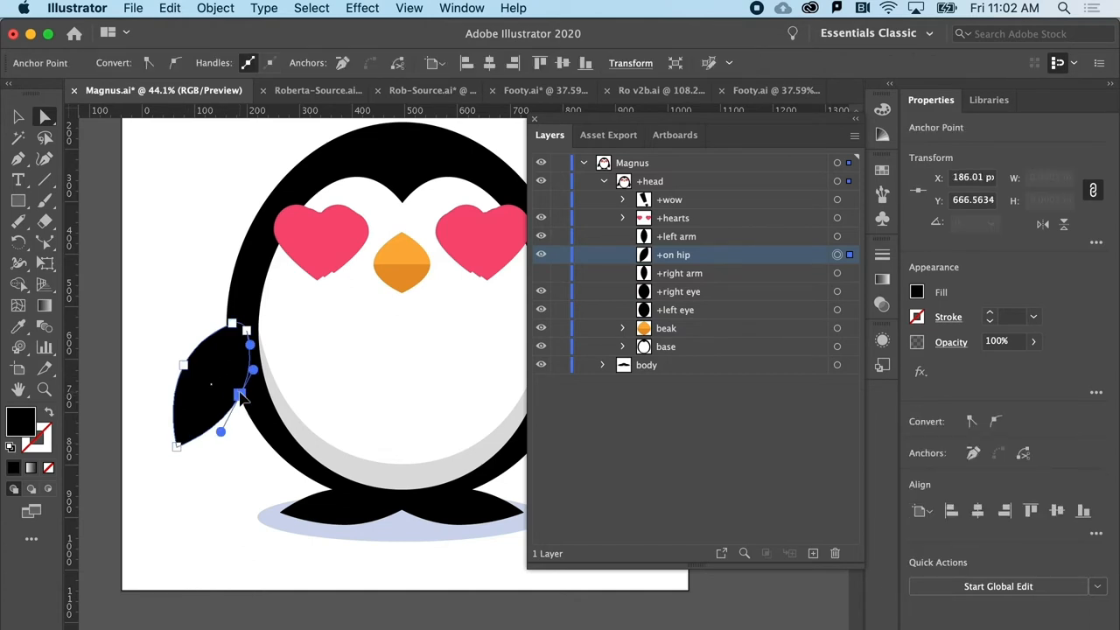
Drag the wing's anchor points so it bends outward and its tip rests on the hip
drag(244, 399, 228, 392)
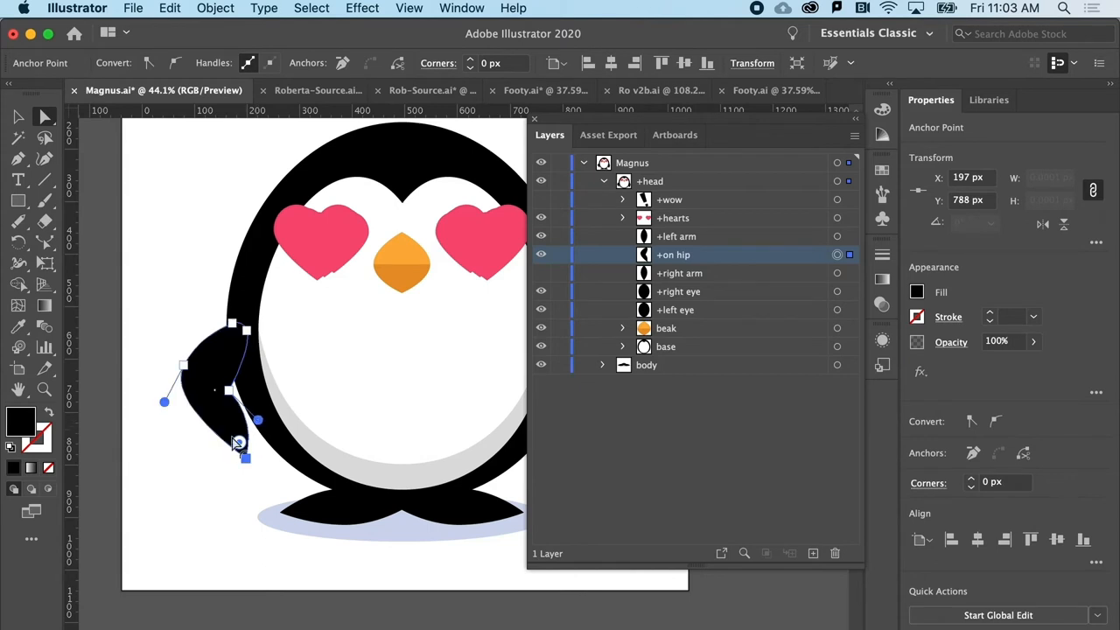
drag(238, 441, 234, 431)
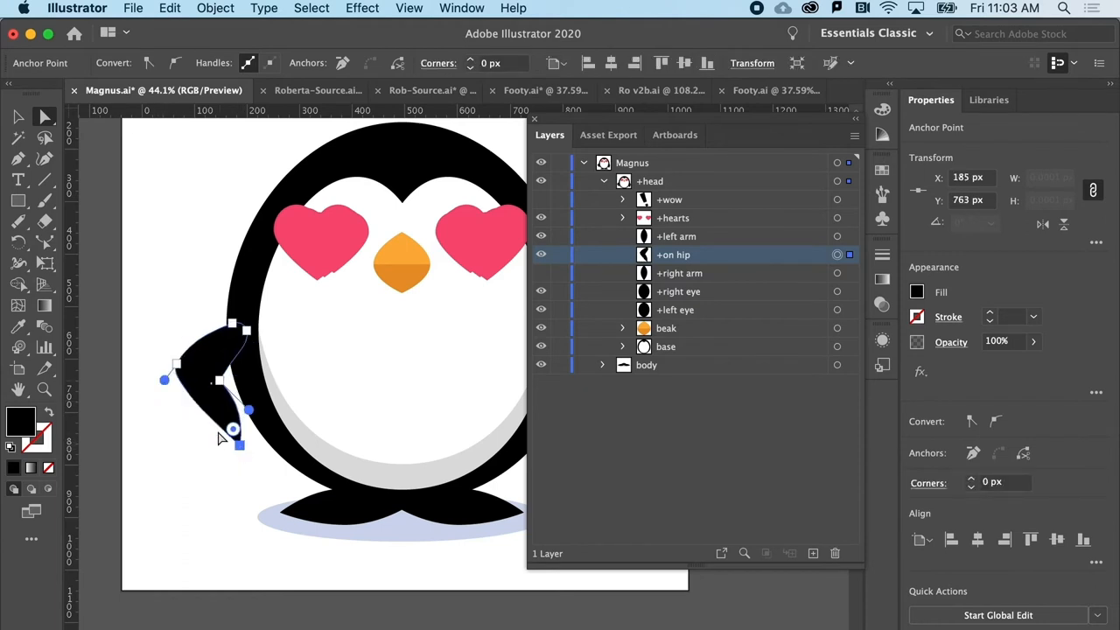
Convert the wing tip anchor point into a smooth curve with the Anchor Point tool
click(17, 157)
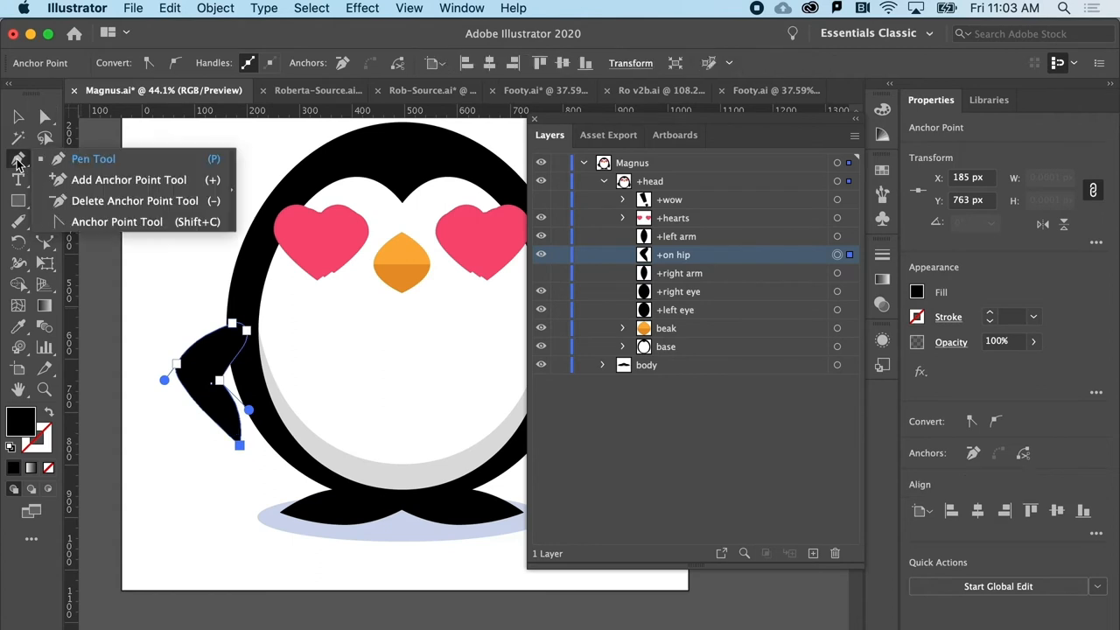
click(92, 157)
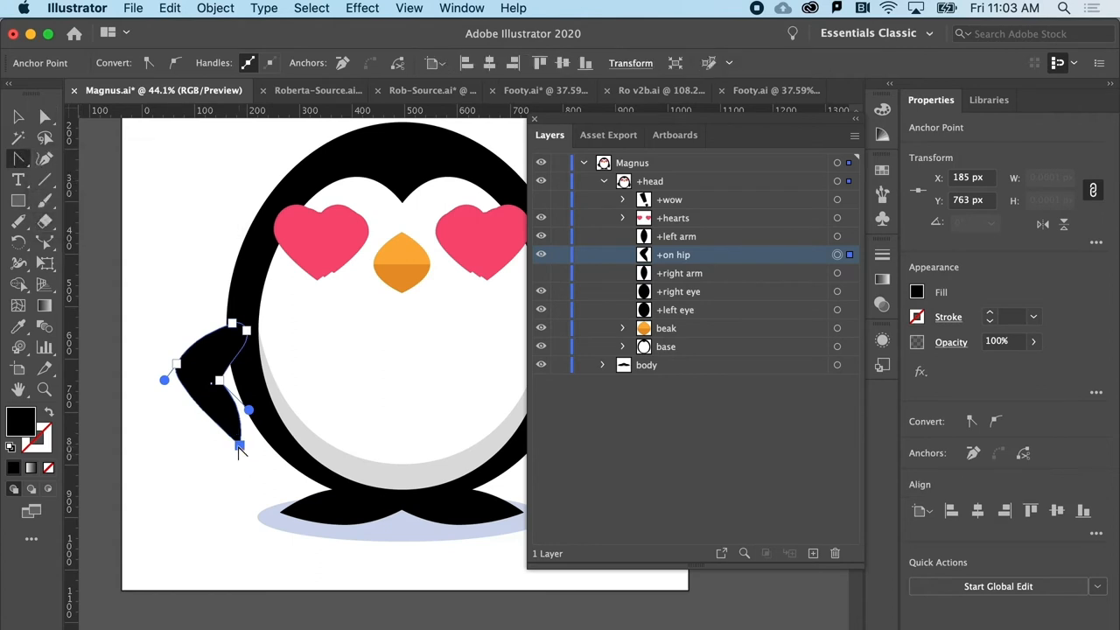
drag(238, 446, 217, 464)
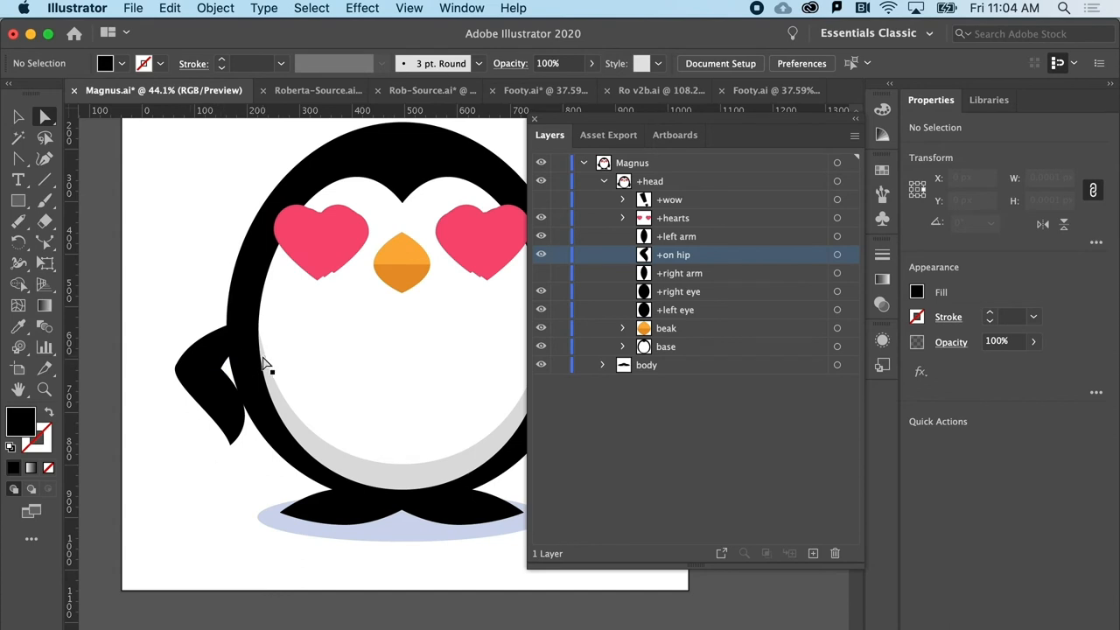
mouse_move(263, 350)
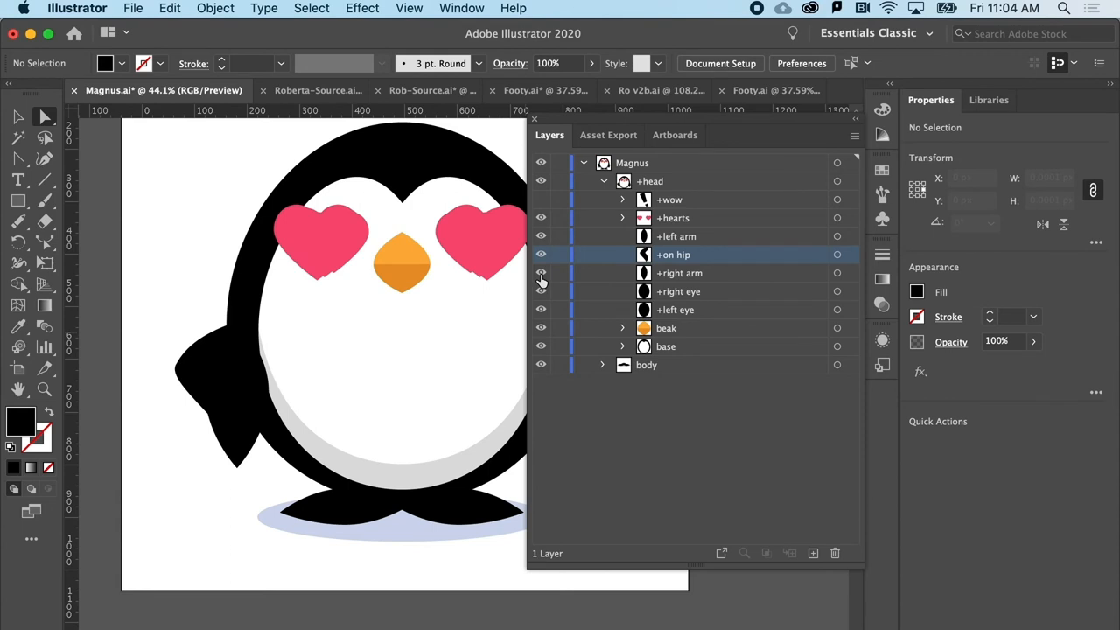
Show the regular '+right arm' layer again instead of '+on hip'
click(133, 7)
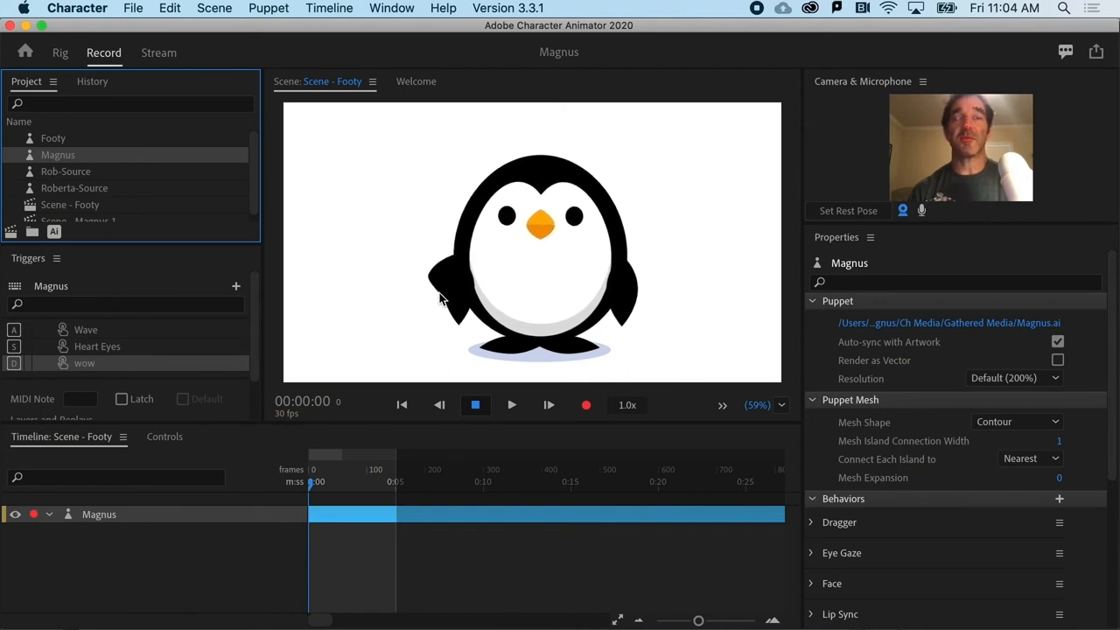
Switch to Rig mode and create a new Swap Set in the Triggers panel
click(59, 52)
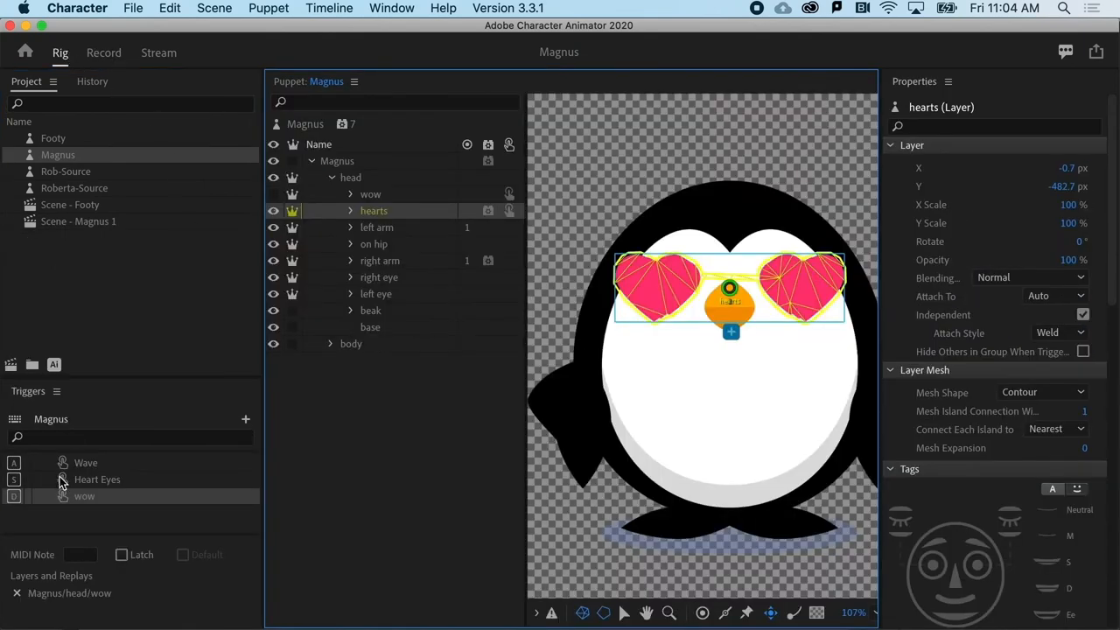
mouse_move(245, 434)
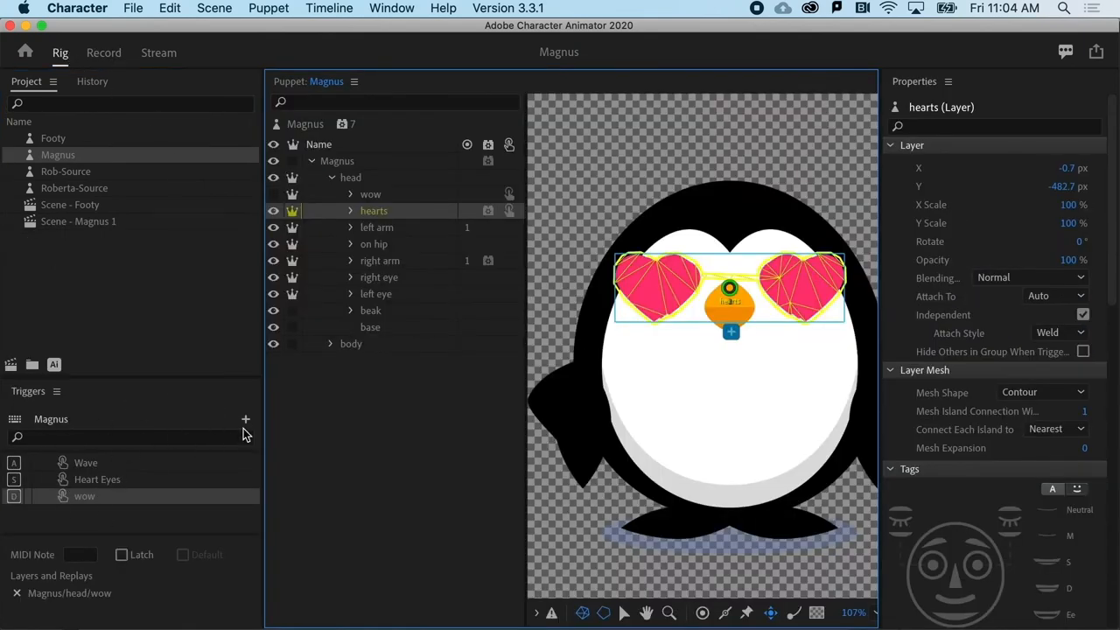
click(245, 420)
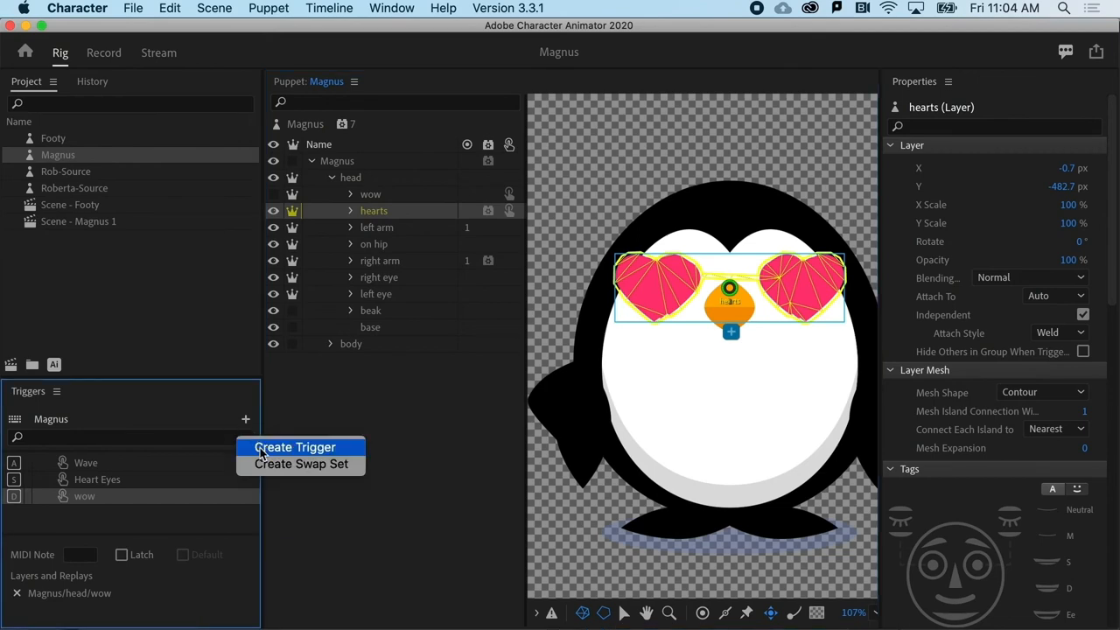
mouse_move(301, 464)
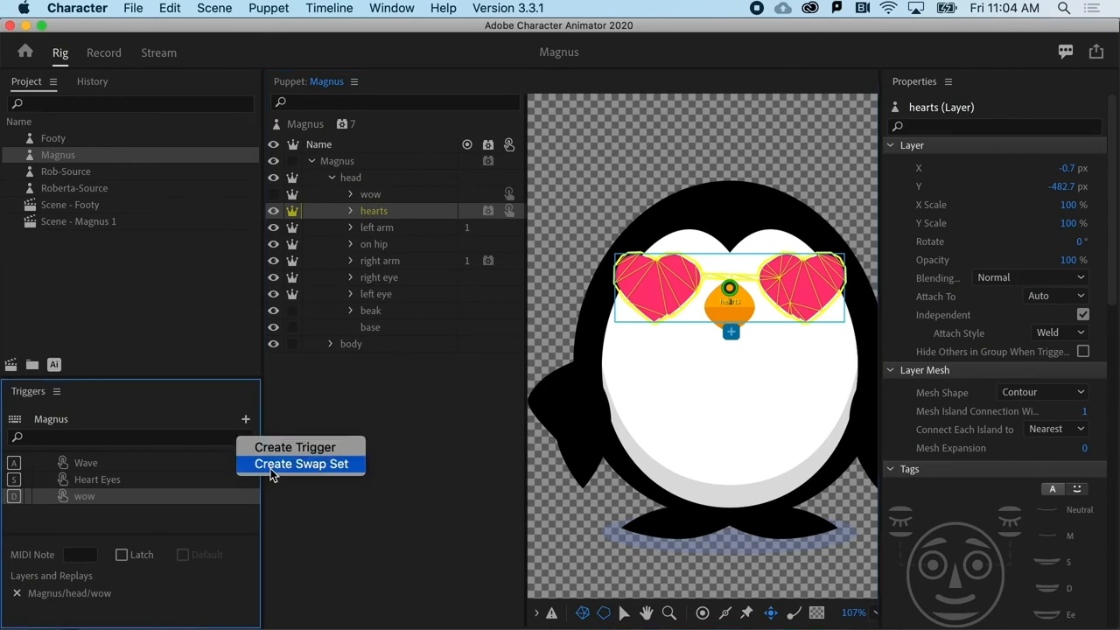
click(301, 464)
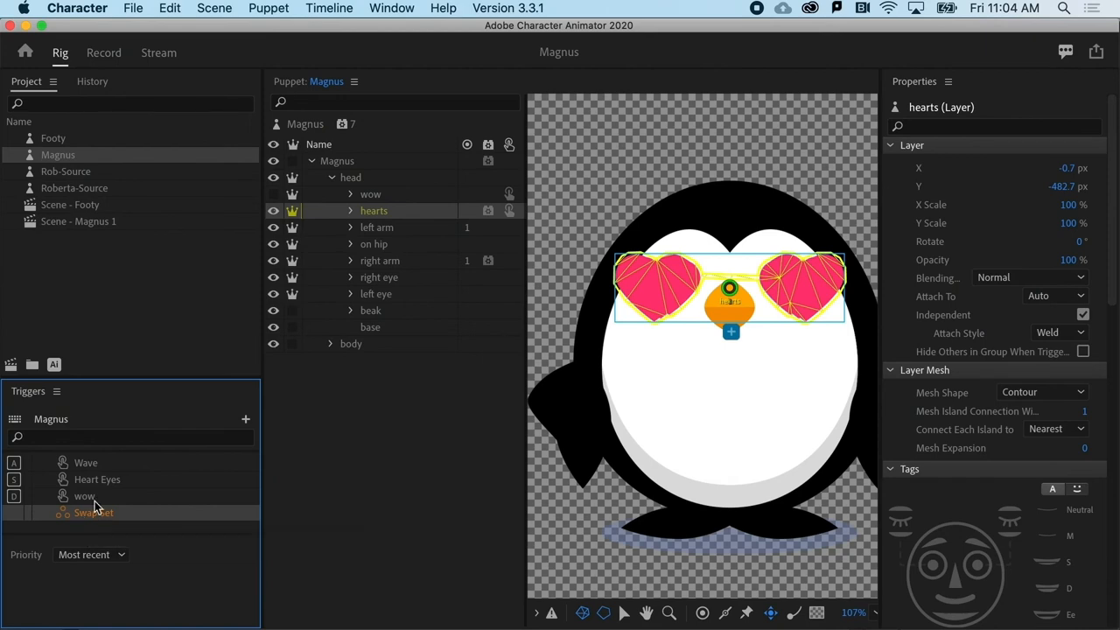
Add the on hip and right arm layers to the new swap set
click(375, 245)
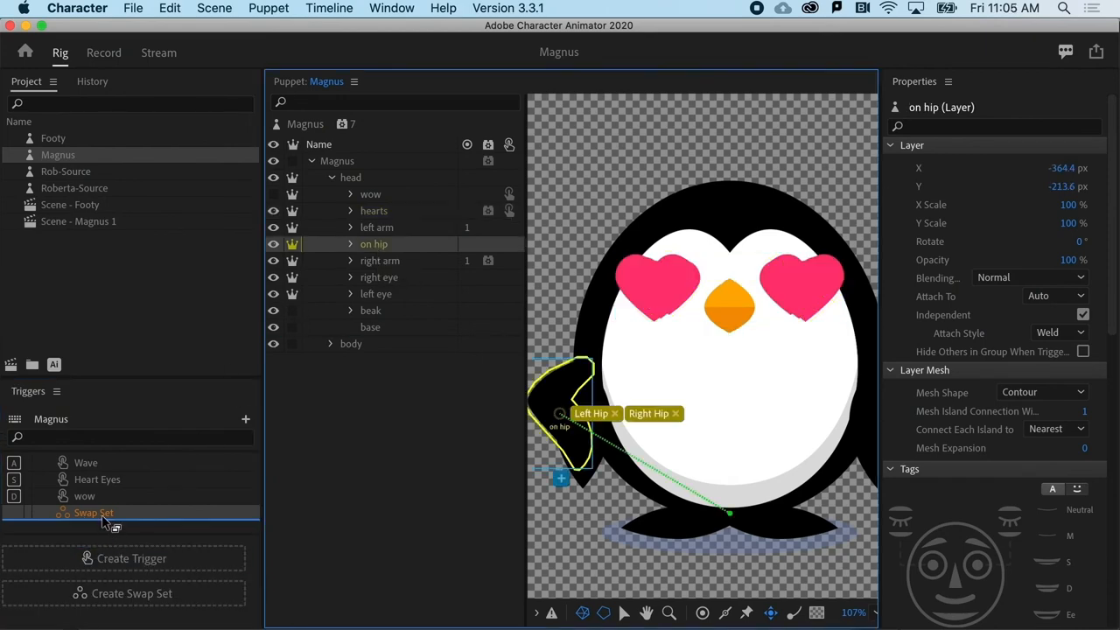
click(42, 508)
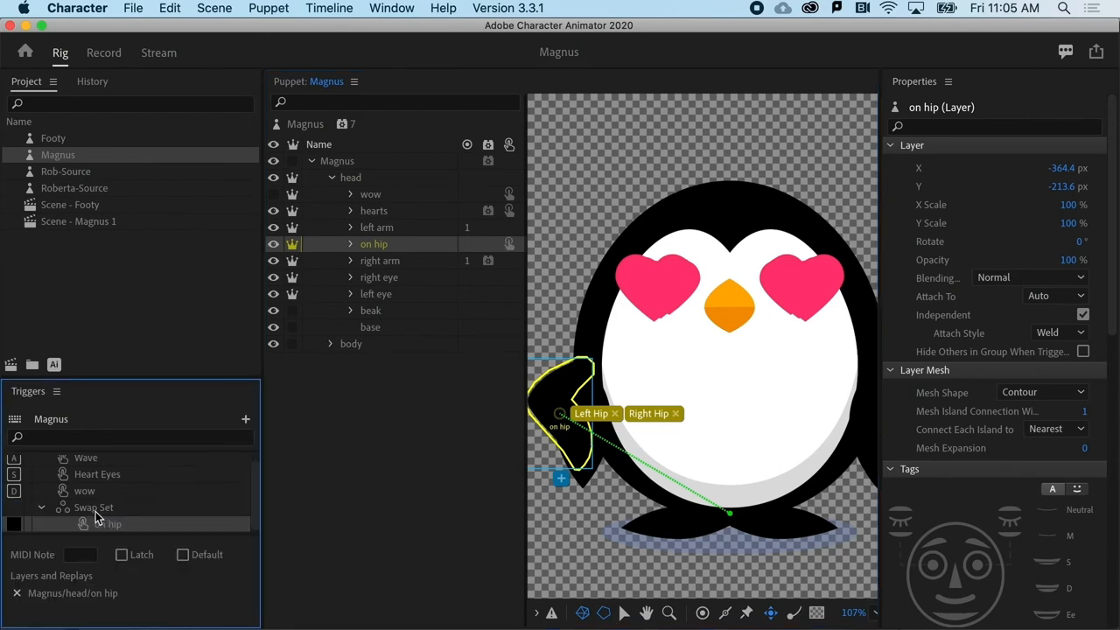
click(380, 261)
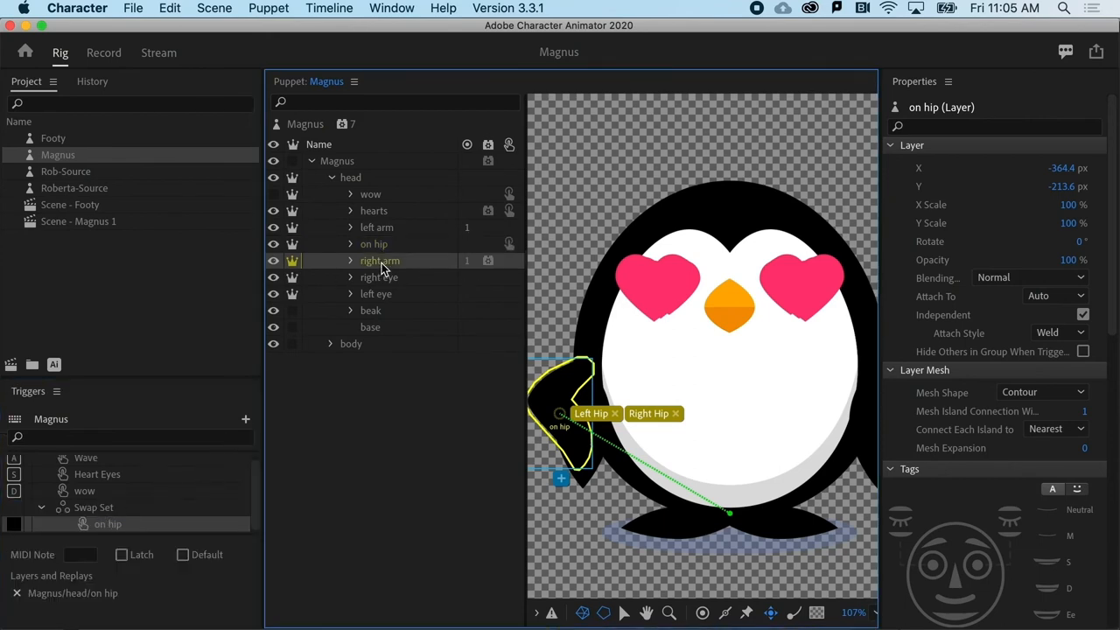
click(380, 261)
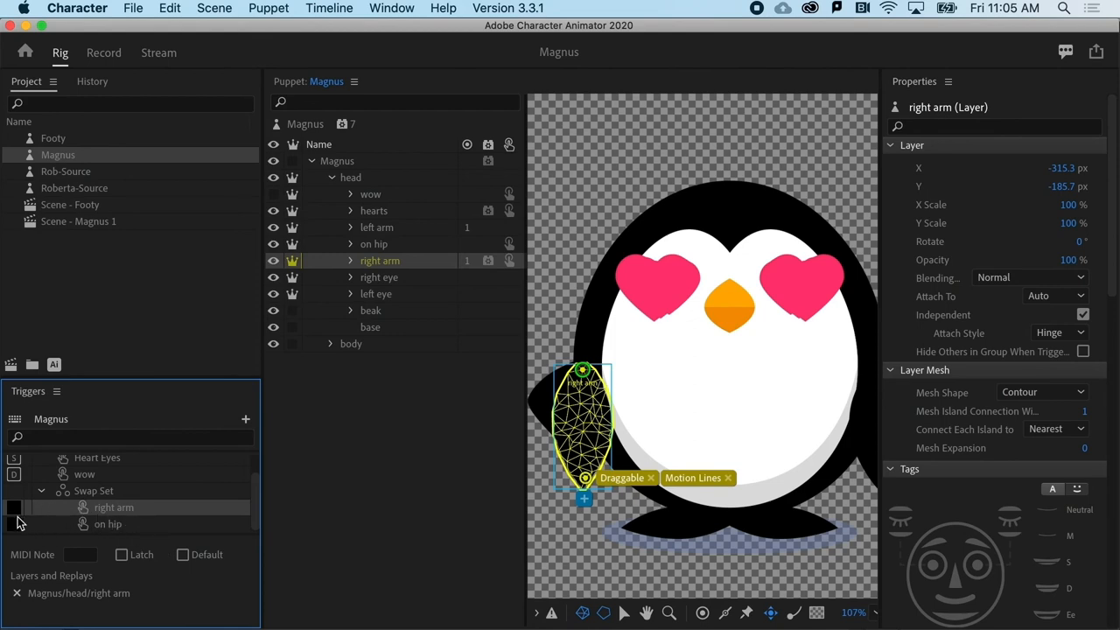
mouse_move(88, 517)
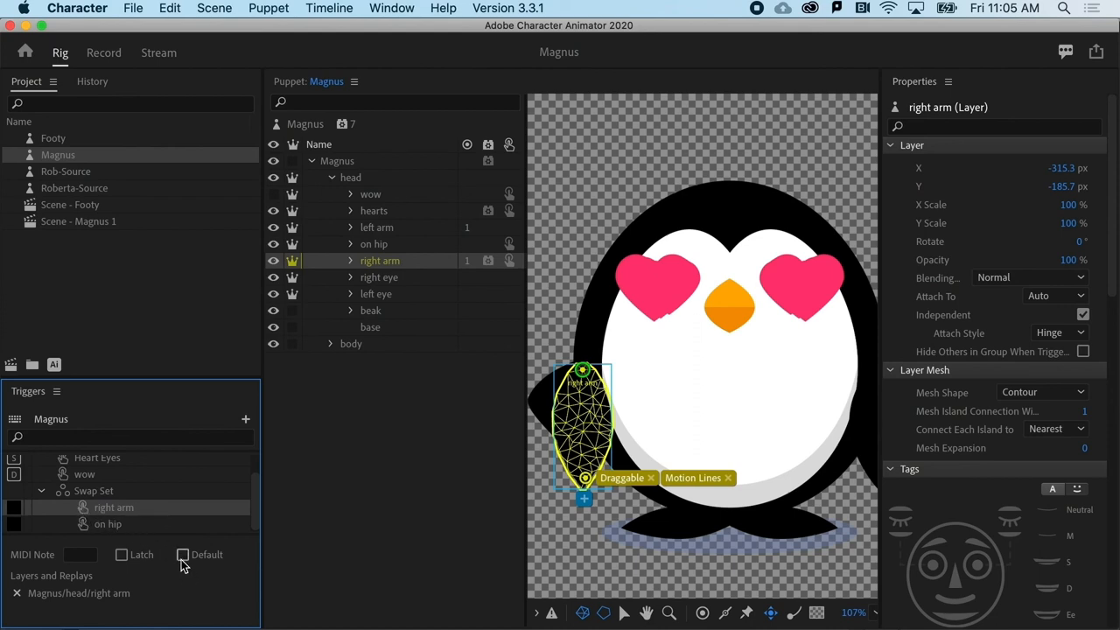
Make right arm the swap set's default and return to the Footy scene in Record mode
click(183, 553)
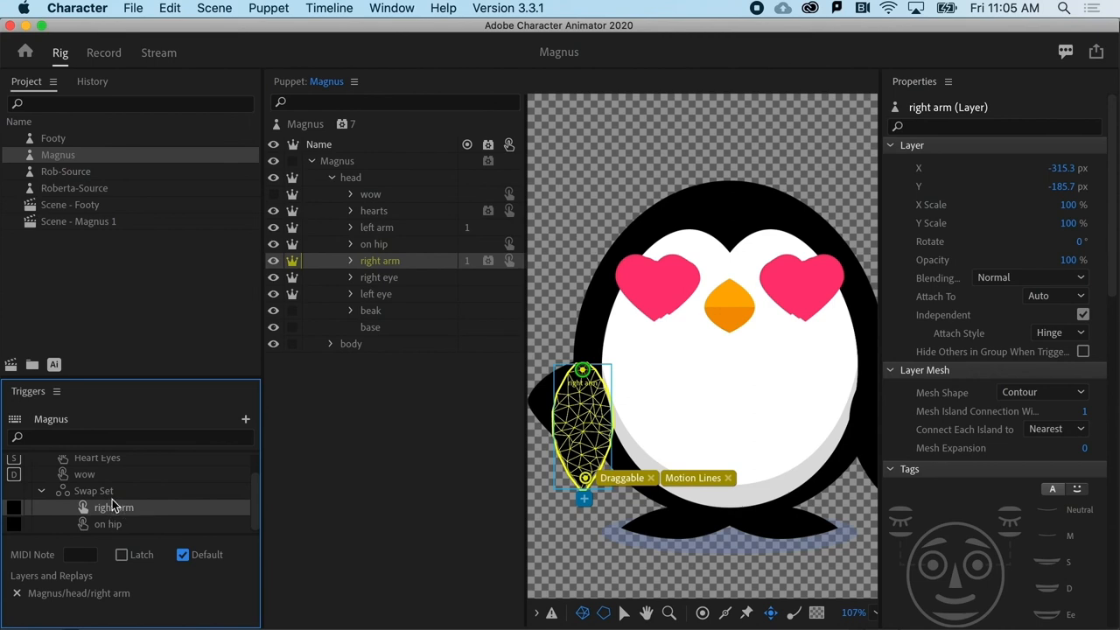
mouse_move(17, 529)
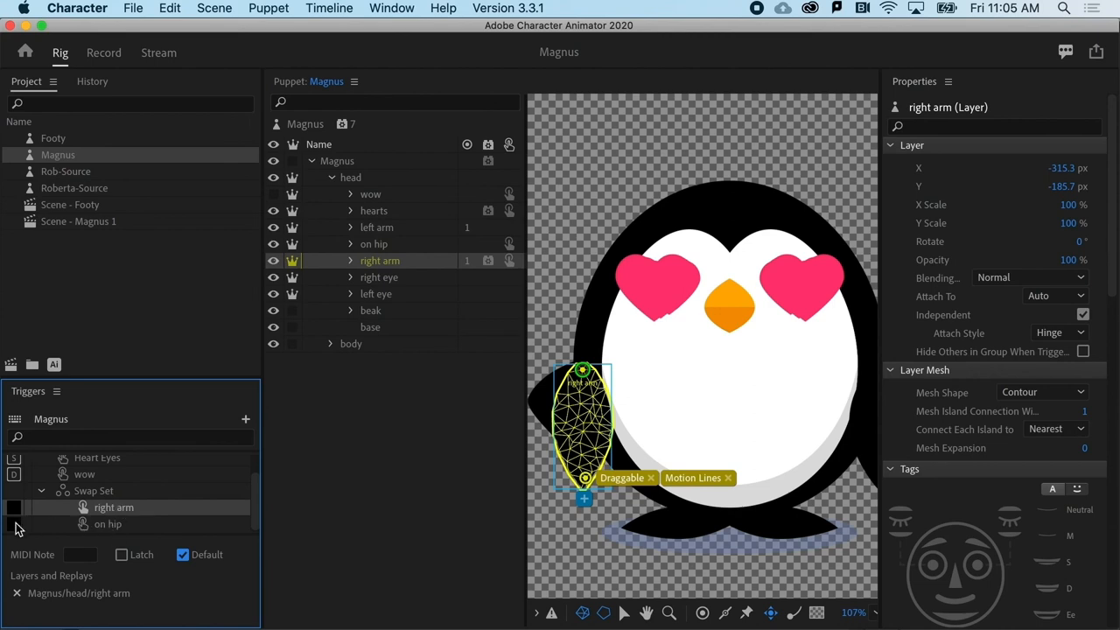
click(109, 523)
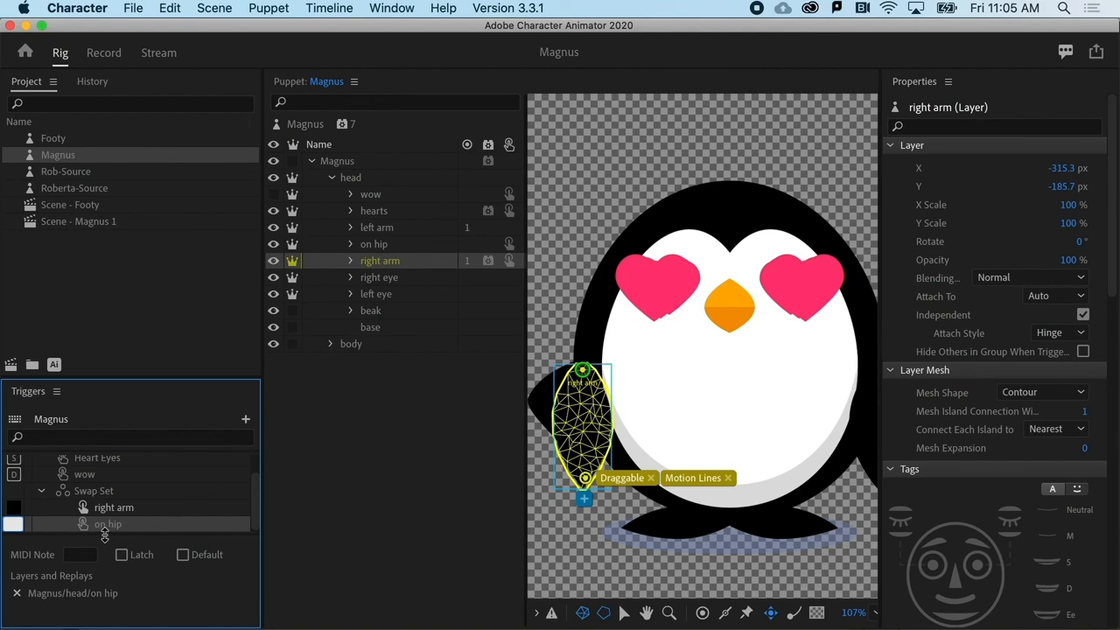
click(114, 508)
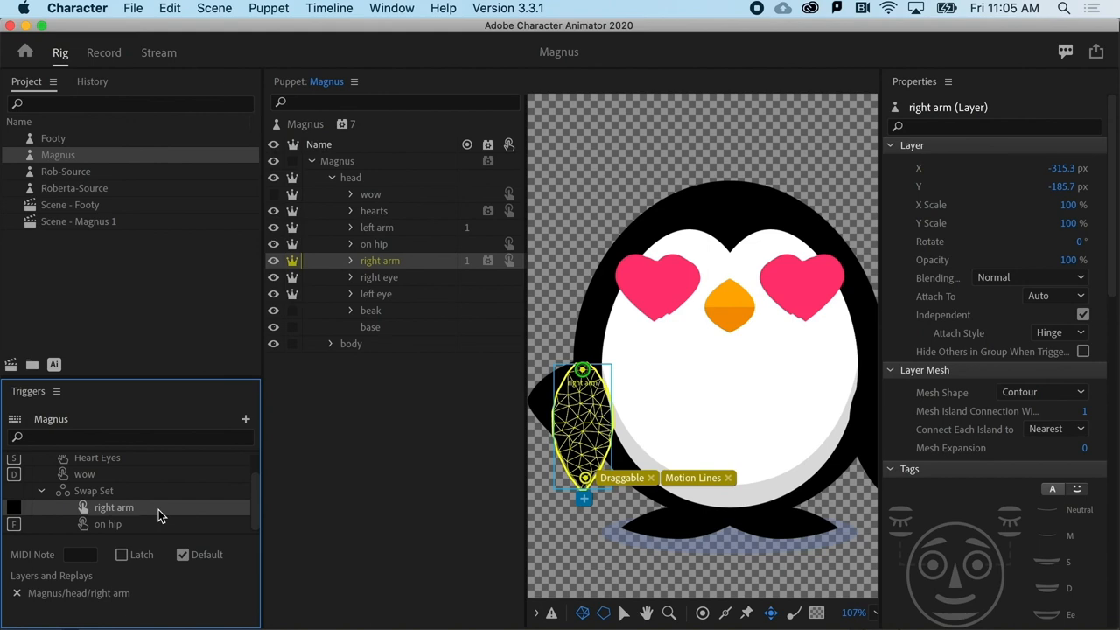
click(103, 52)
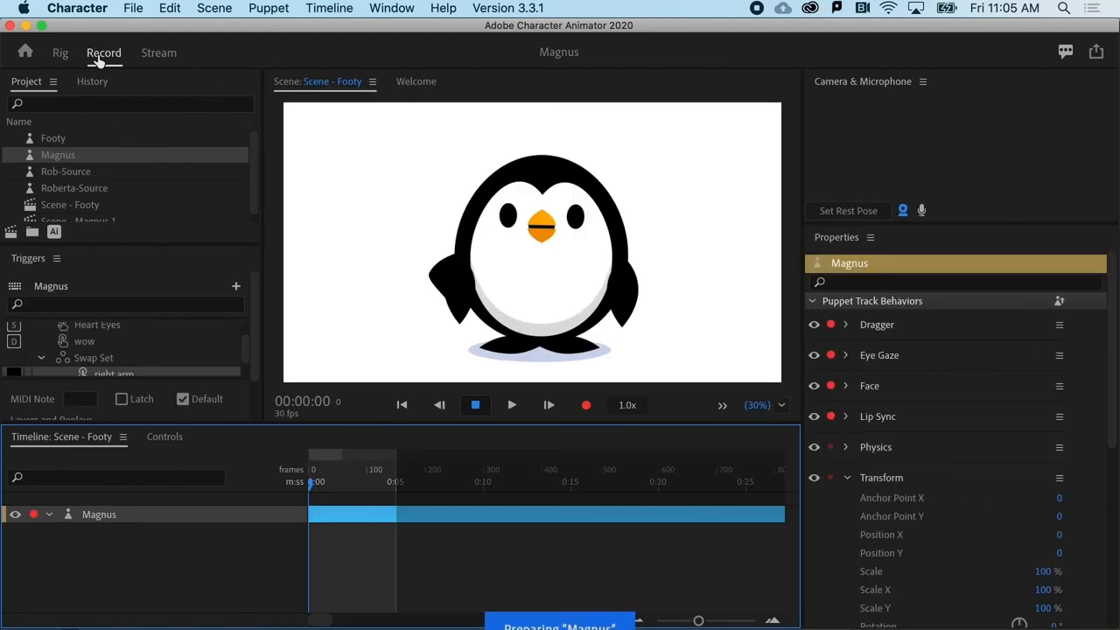